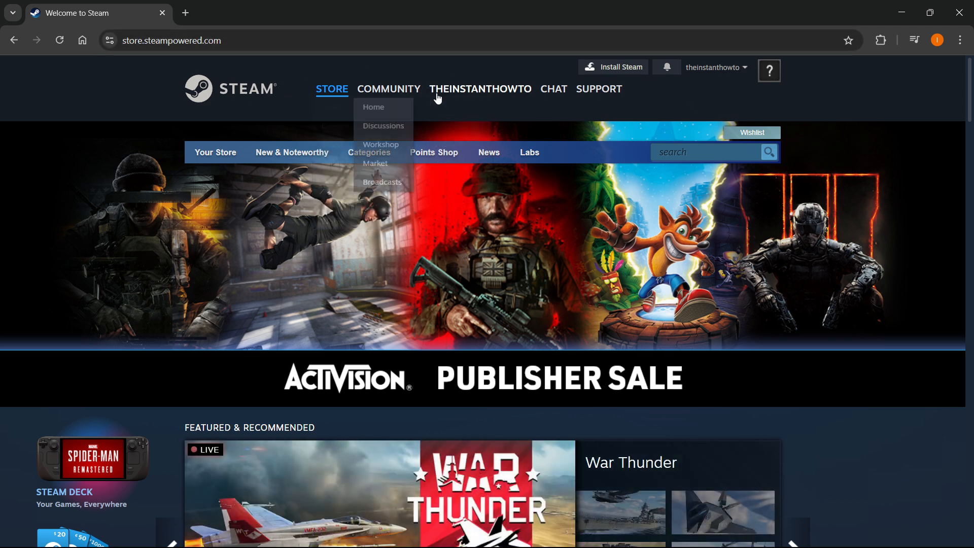
mouse_move(667, 110)
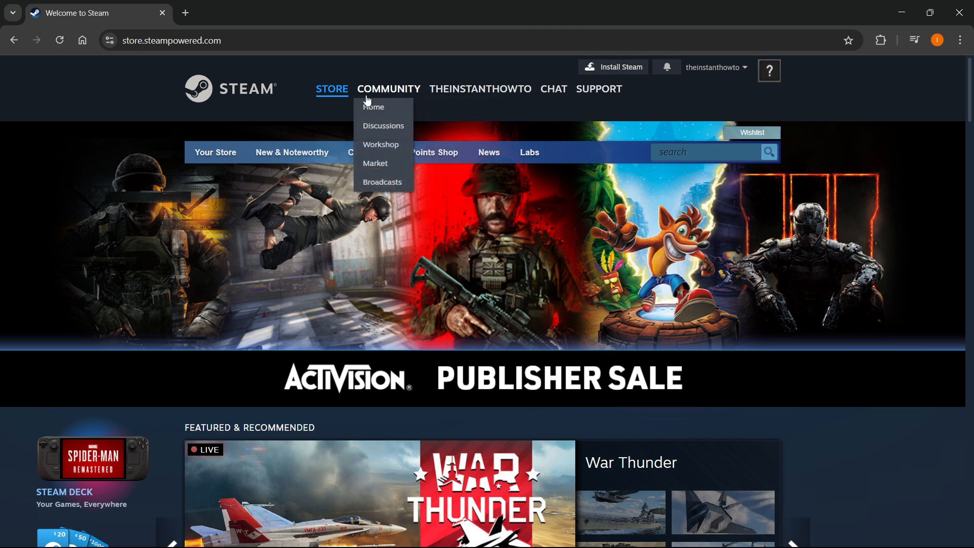
Step: Go from the Steam store front page to the Steam Support site
click(598, 89)
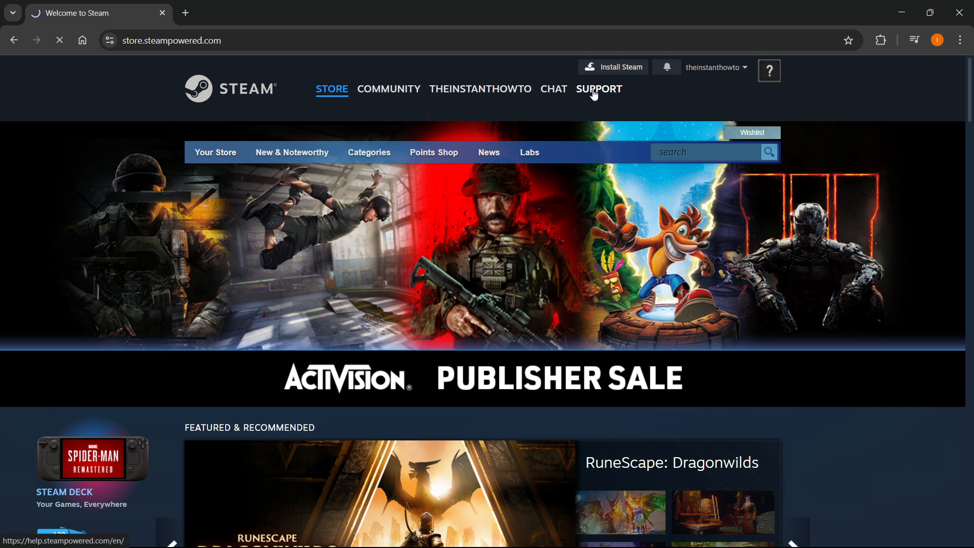
Step: Reach 'Manage Account Details (email, phone, payment, country)' from Steam Support
click(599, 89)
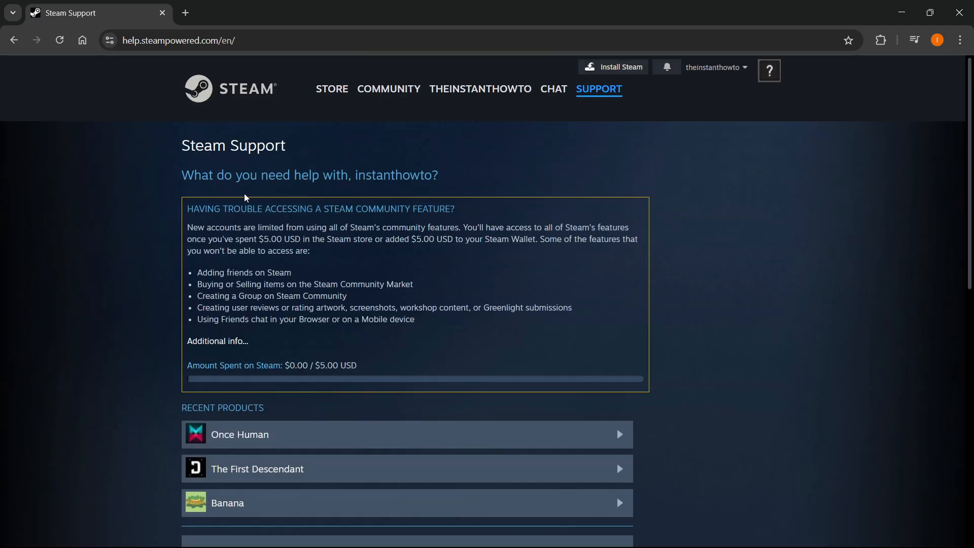
mouse_move(157, 241)
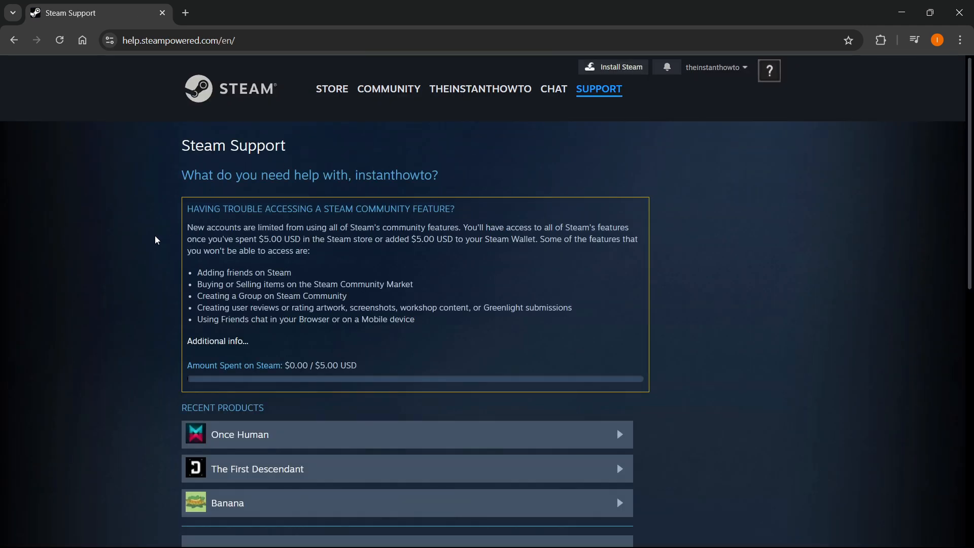
scroll(down, 3)
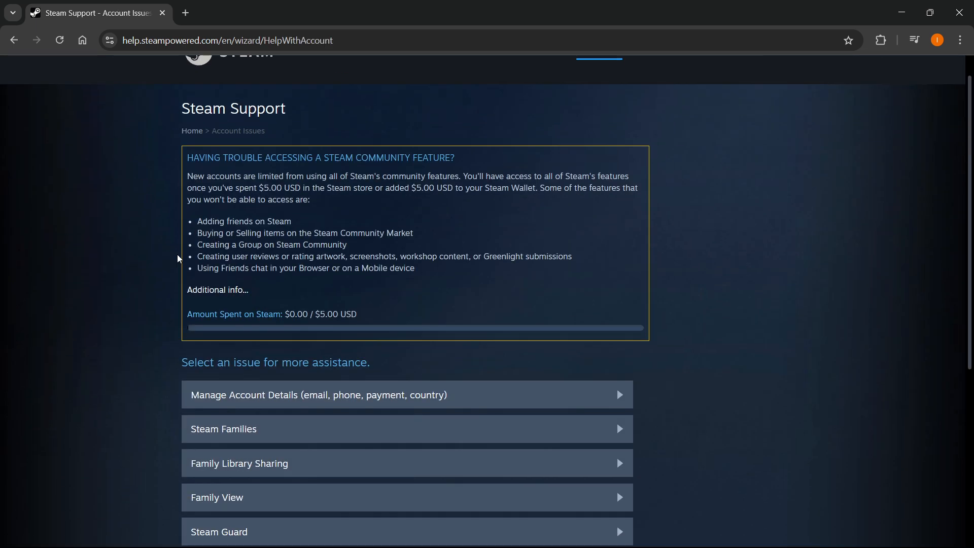
scroll(down, 3)
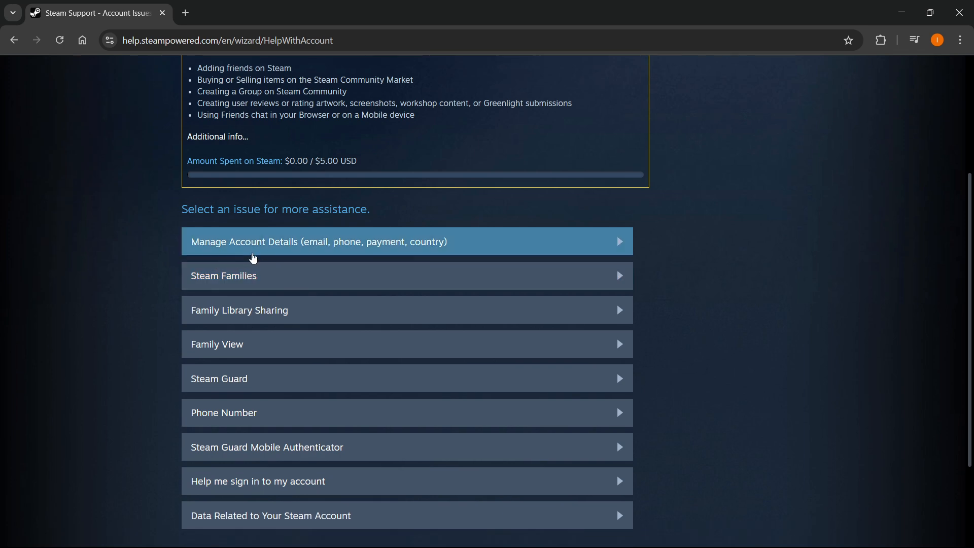
mouse_move(368, 244)
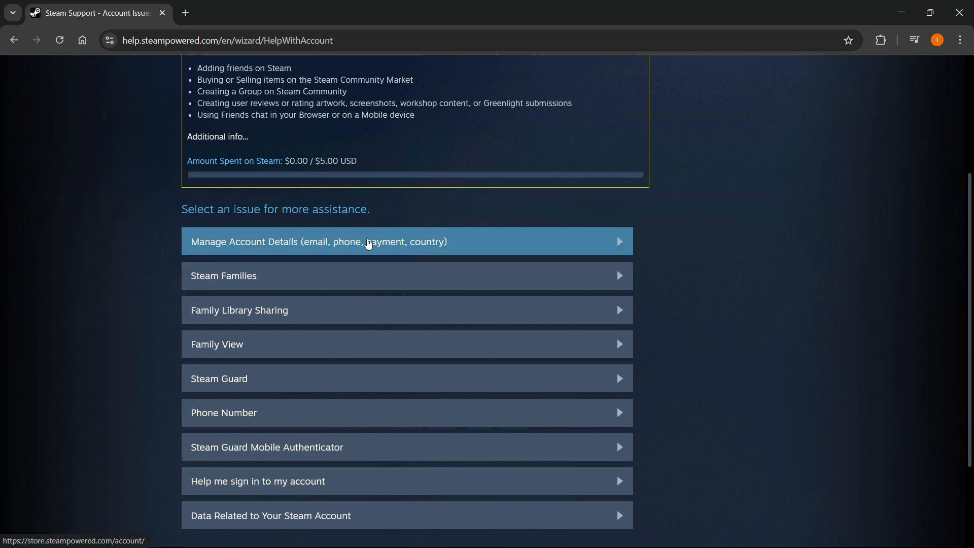
click(407, 241)
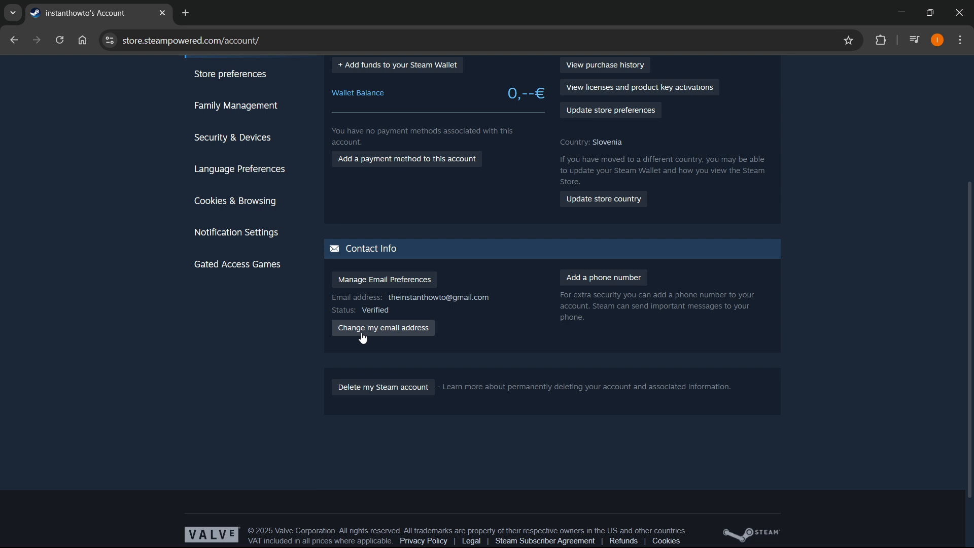
Step: Choose 'Change my email address' in Contact Info to see the email-change options
click(382, 328)
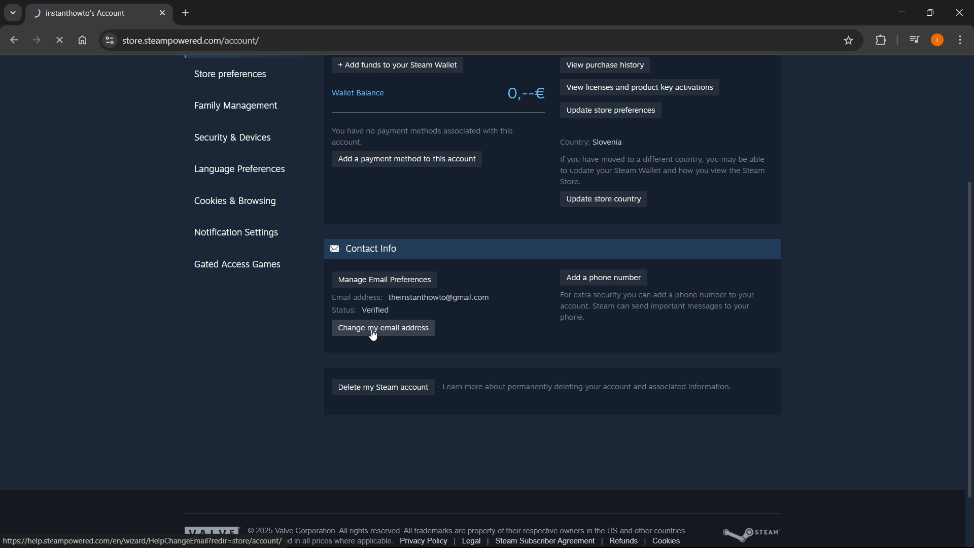
click(382, 327)
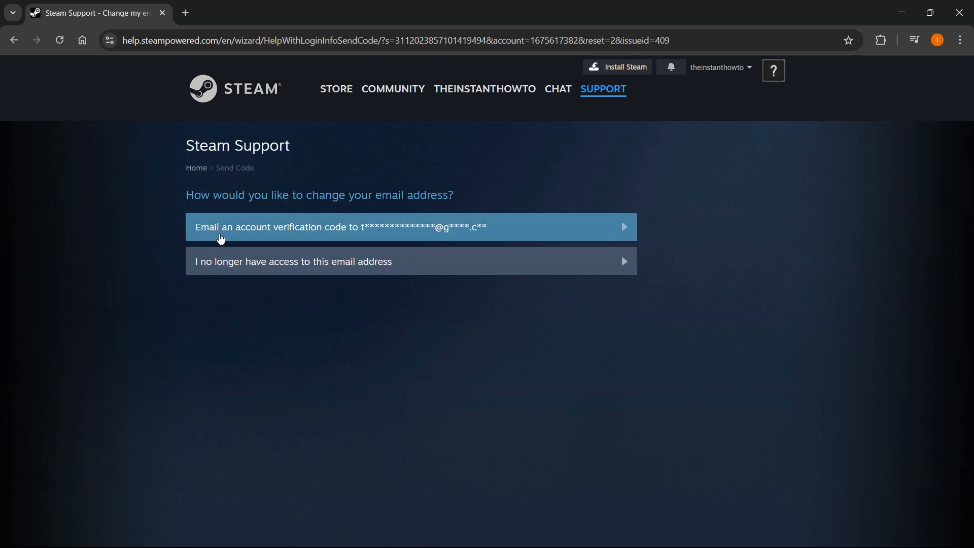
mouse_move(322, 242)
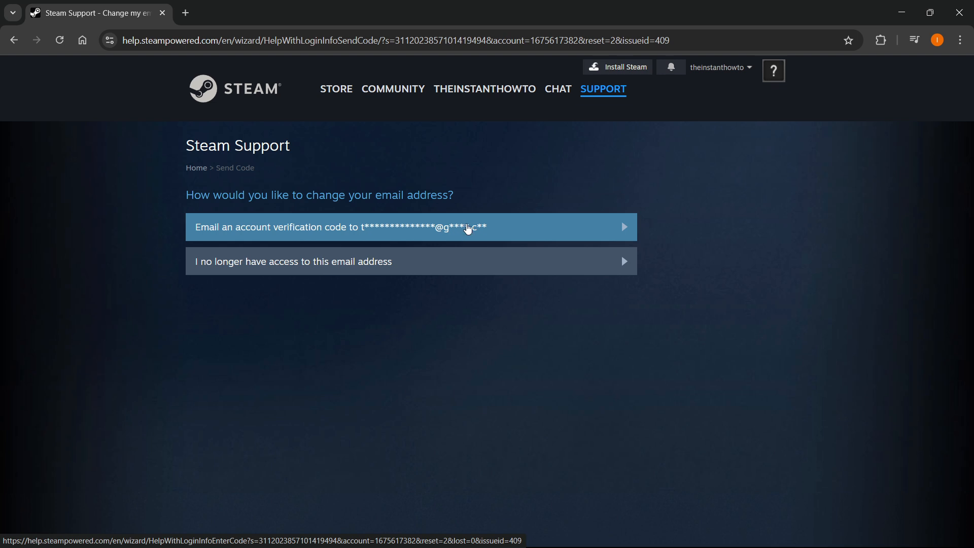
mouse_move(286, 260)
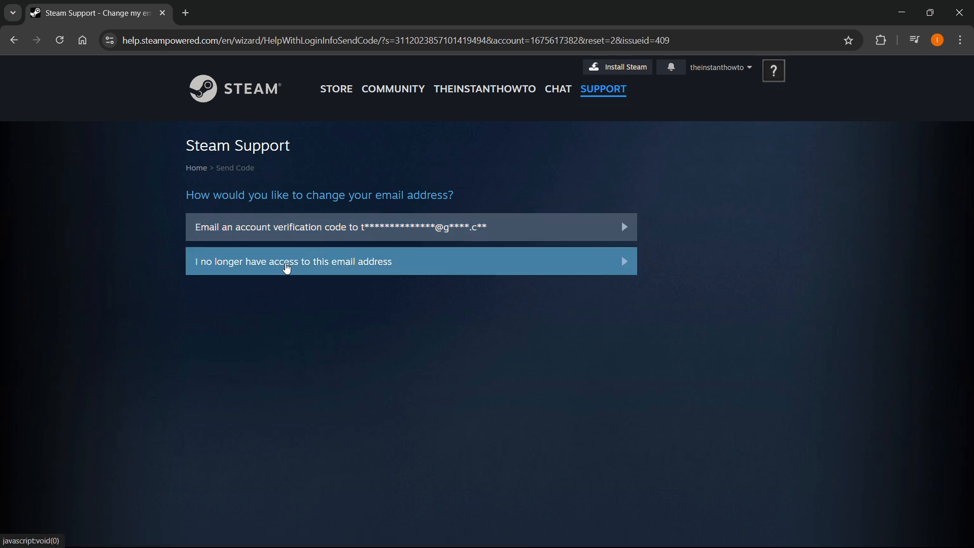
mouse_move(270, 266)
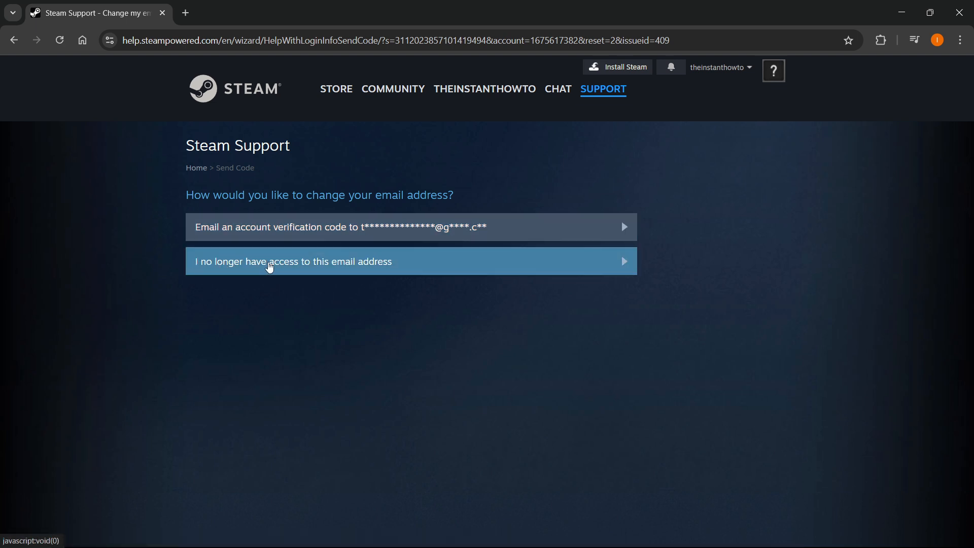
mouse_move(414, 267)
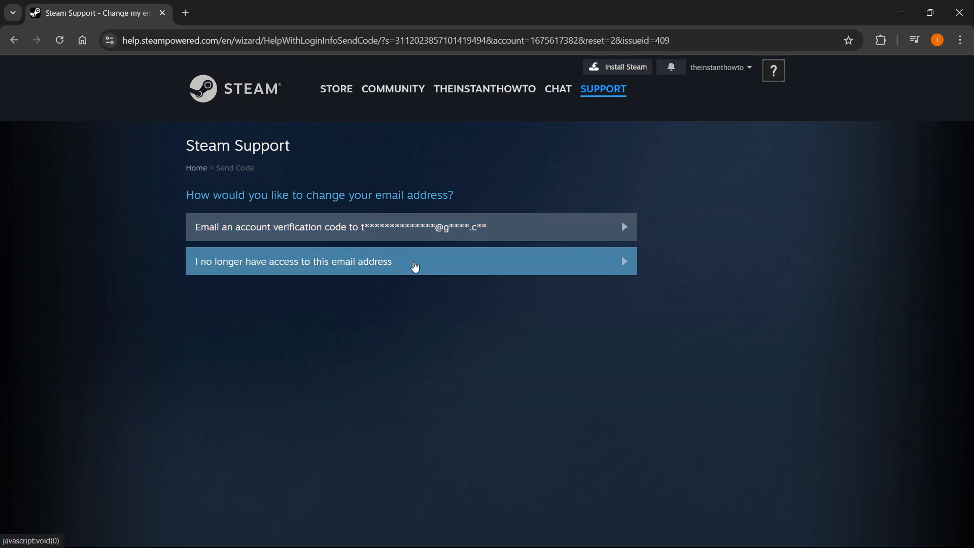
click(410, 260)
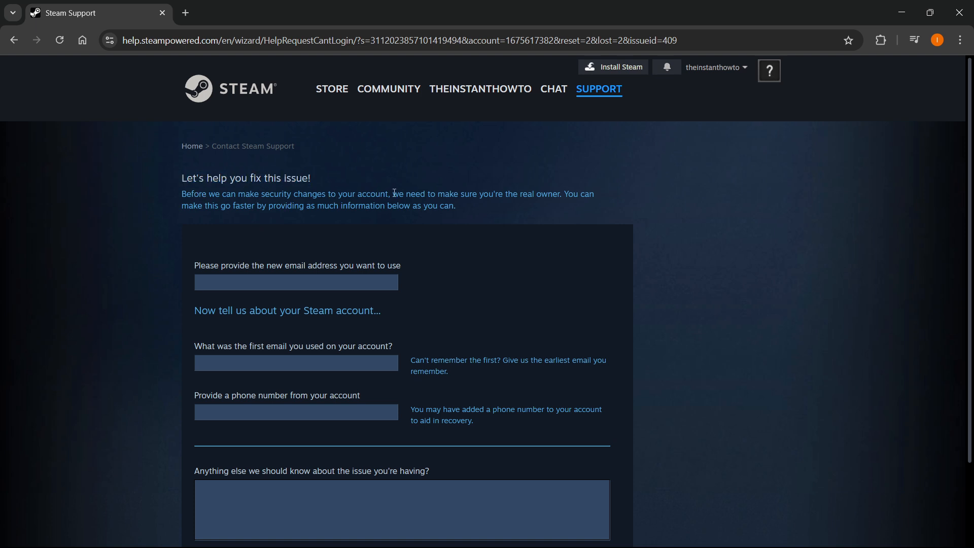
drag(390, 194, 540, 193)
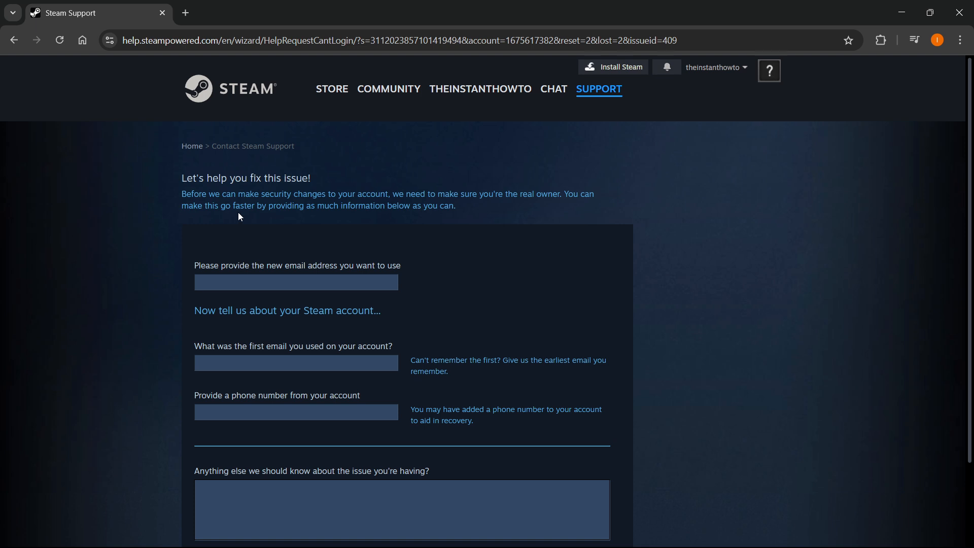
scroll(down, 3)
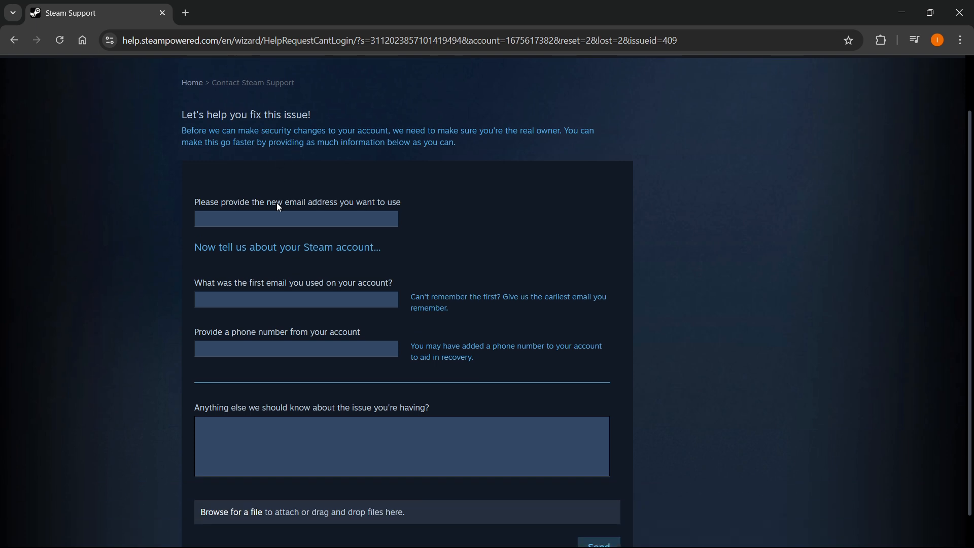
click(295, 219)
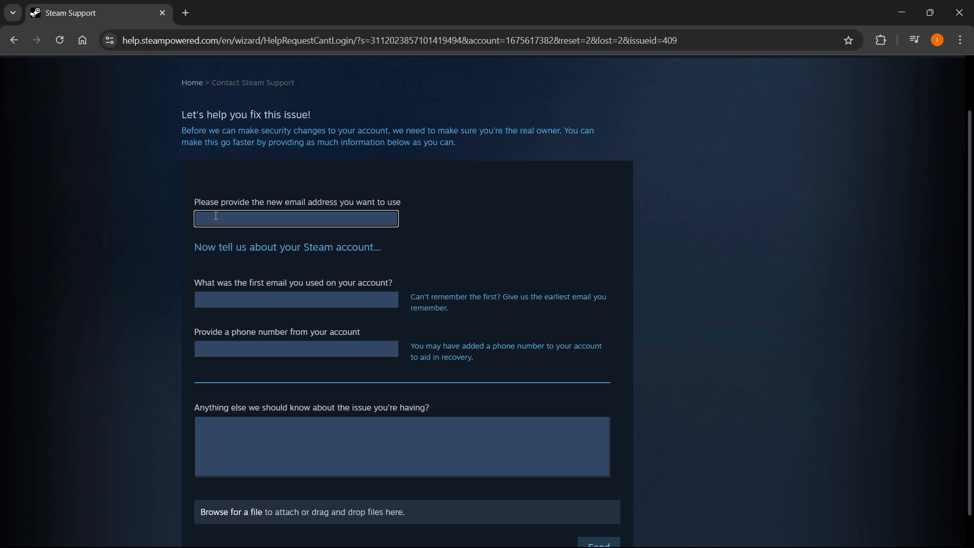
click(295, 218)
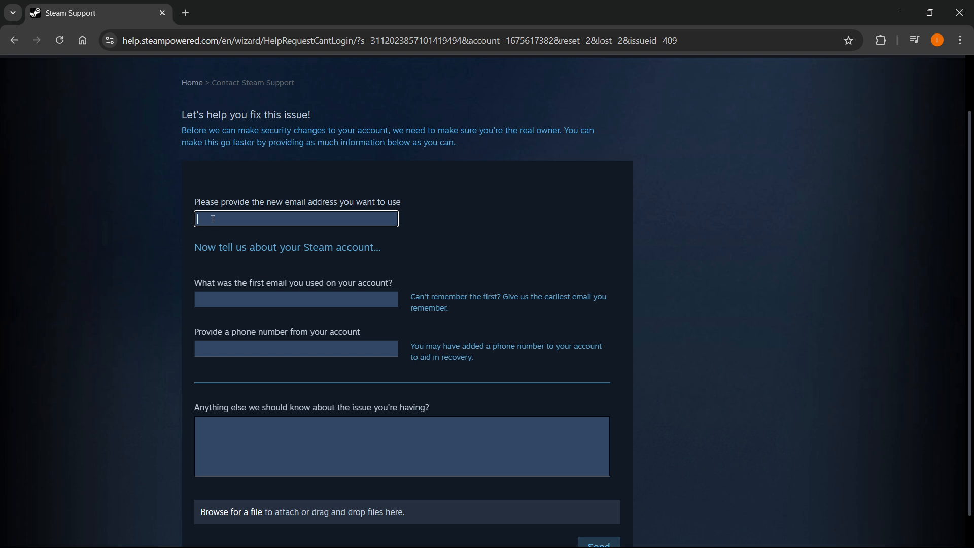
mouse_move(191, 252)
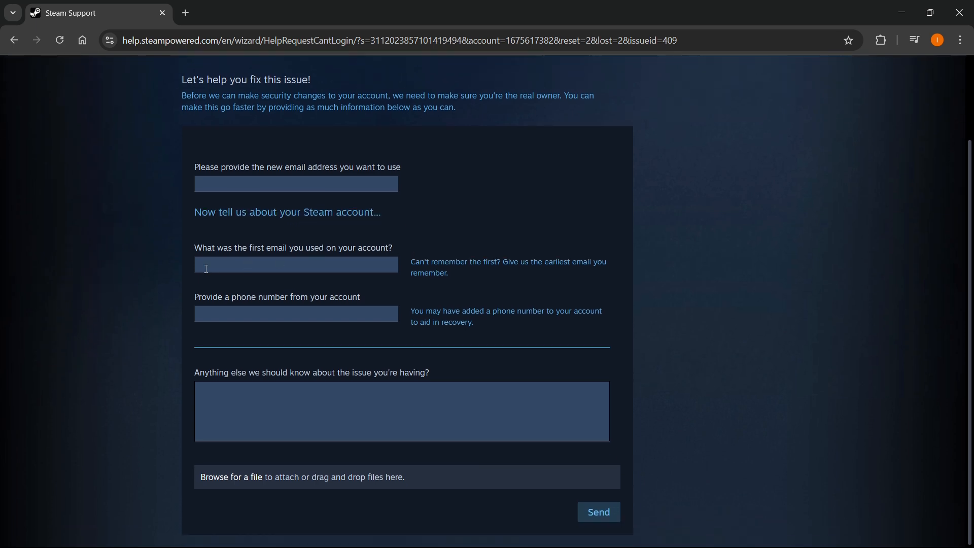
mouse_move(239, 252)
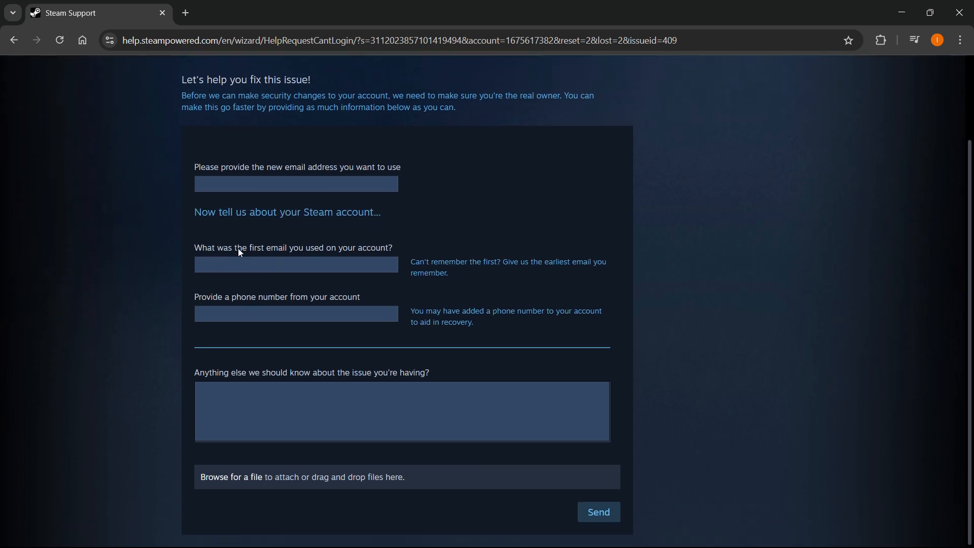
mouse_move(328, 258)
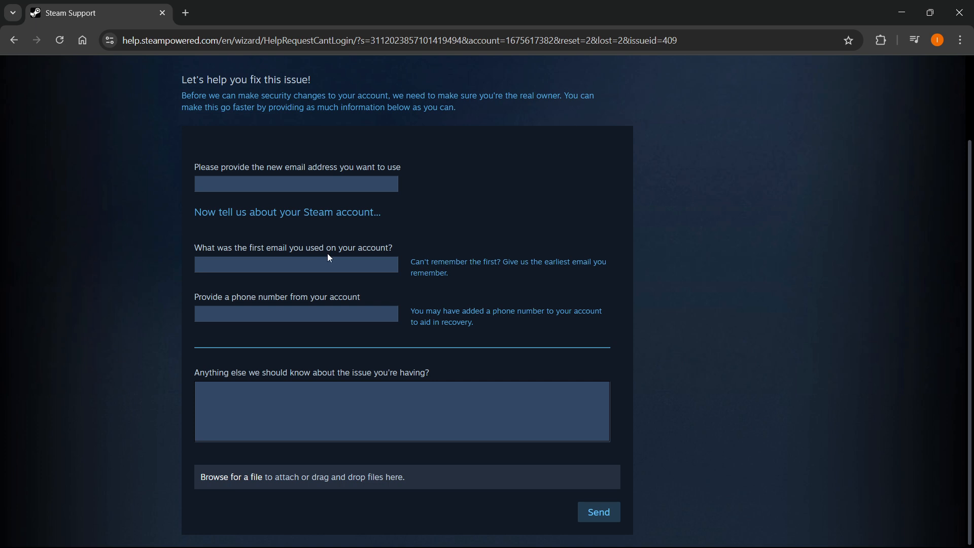
mouse_move(427, 269)
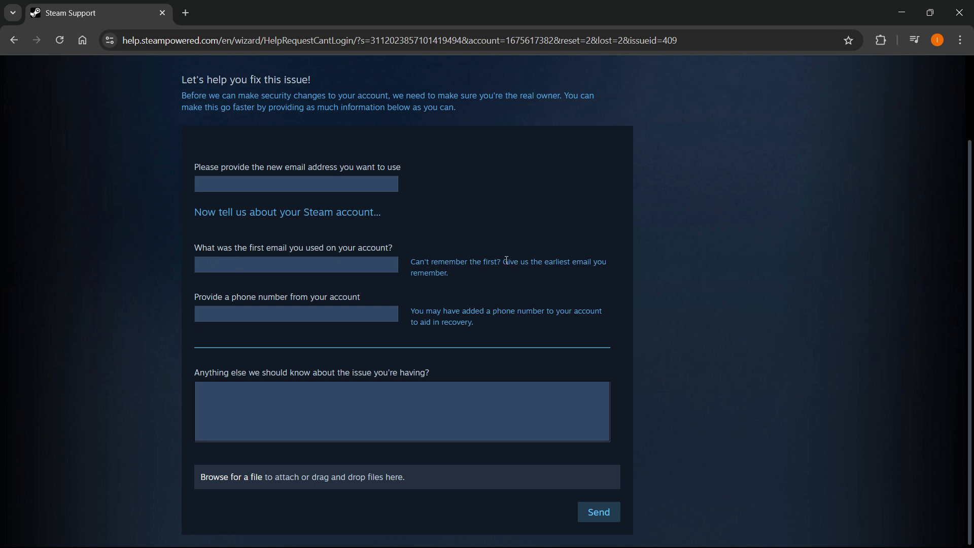
drag(488, 261, 448, 273)
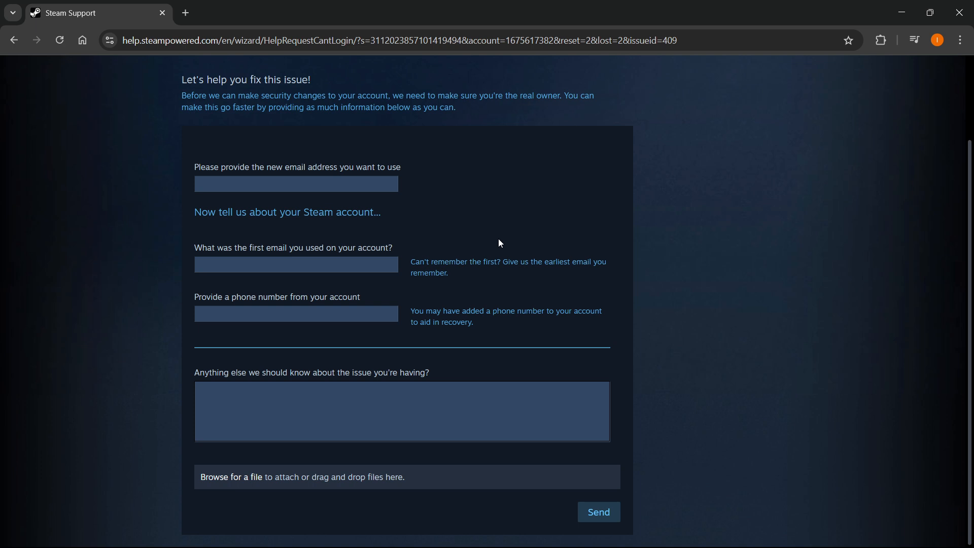
click(295, 263)
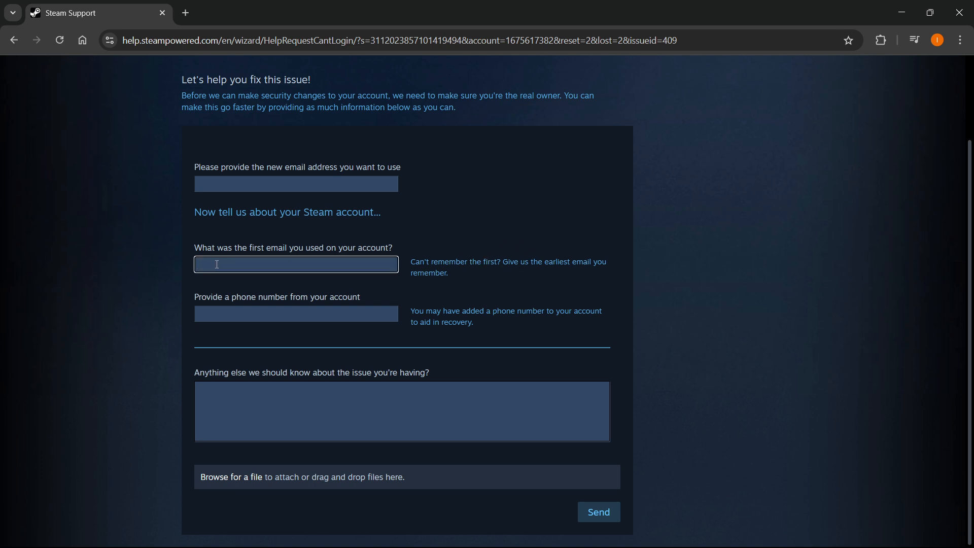
click(295, 314)
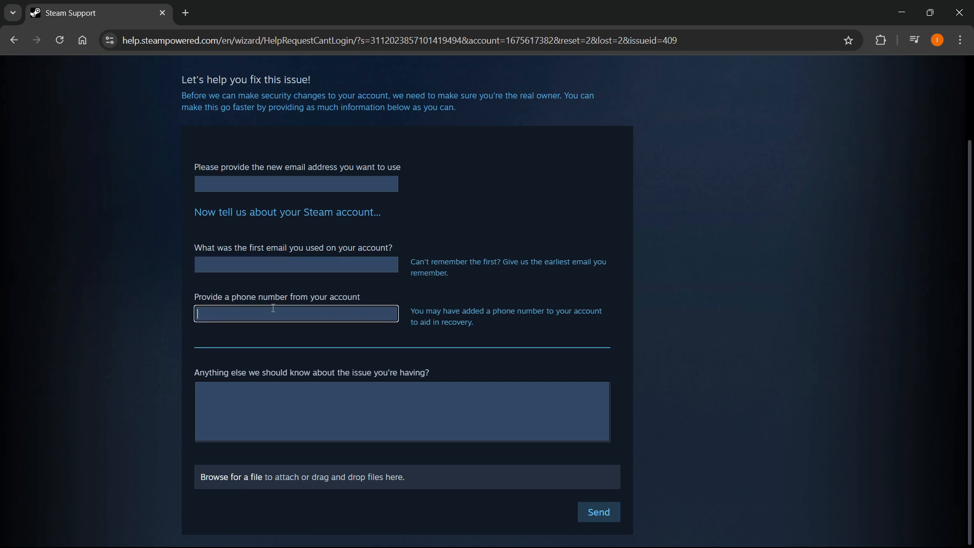
mouse_move(219, 297)
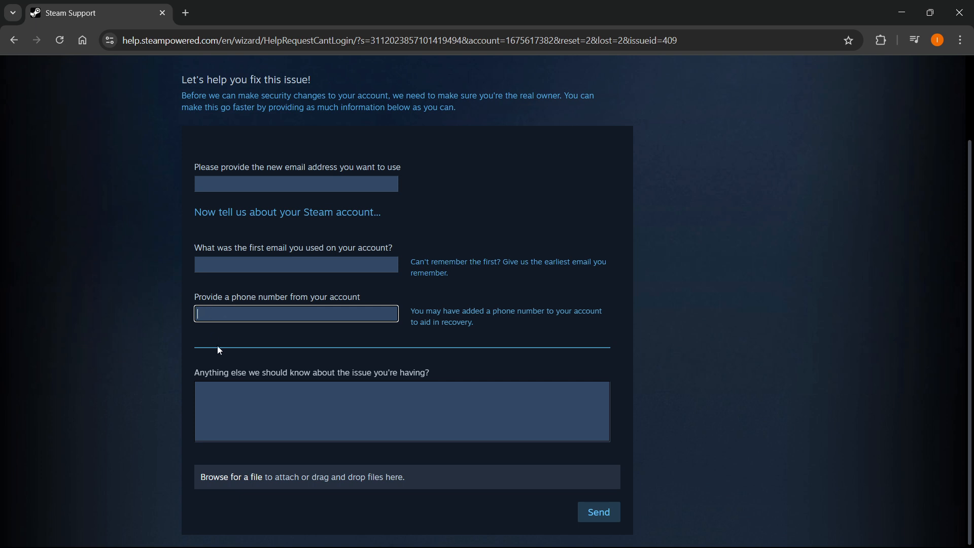
click(401, 411)
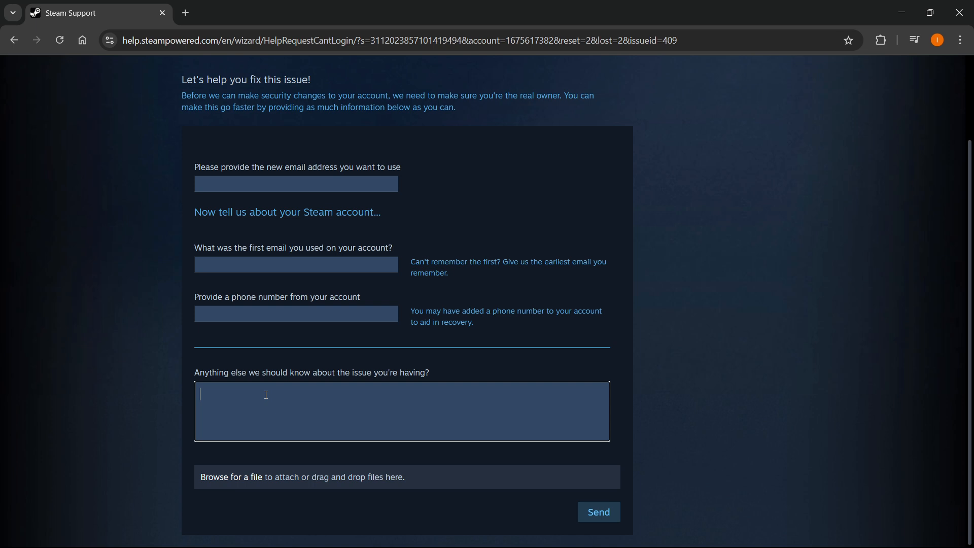
mouse_move(287, 385)
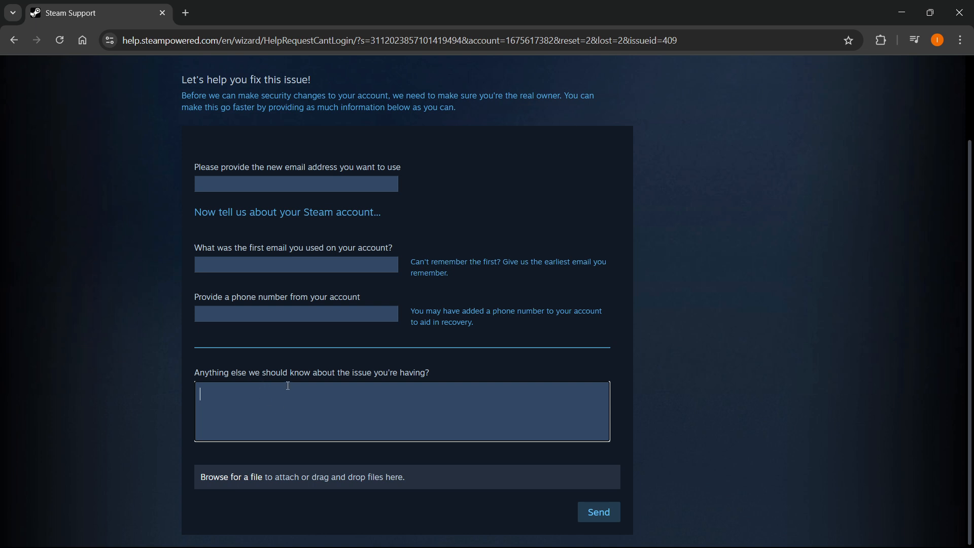
mouse_move(279, 380)
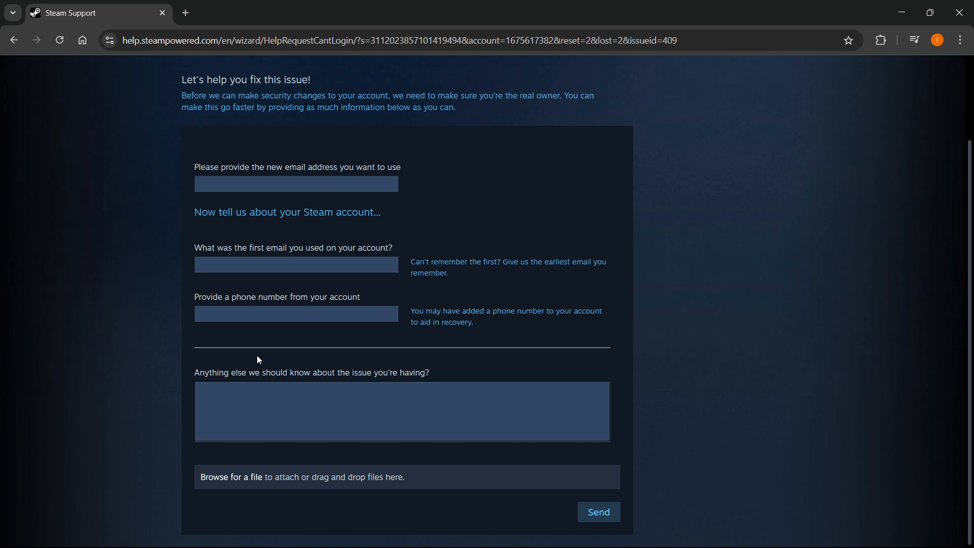
click(401, 410)
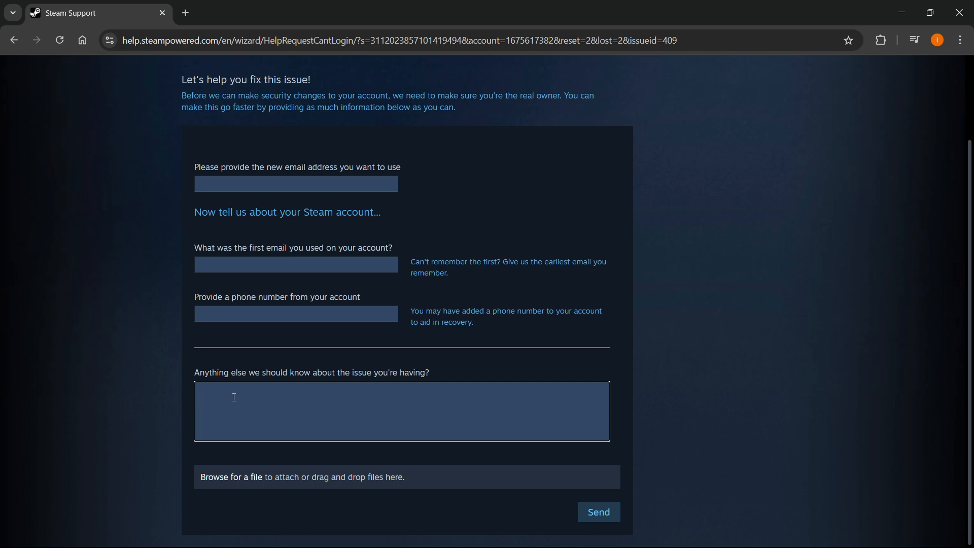
mouse_move(287, 435)
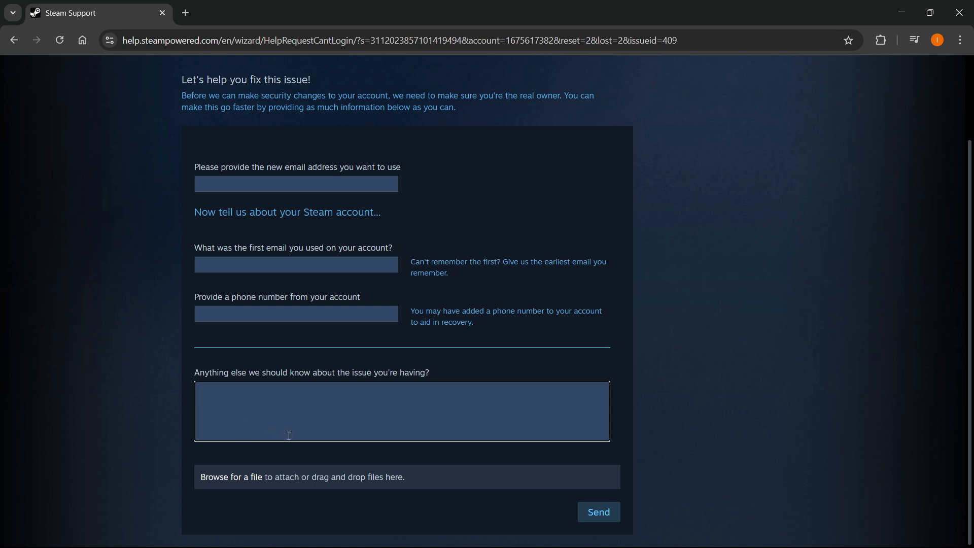
mouse_move(281, 364)
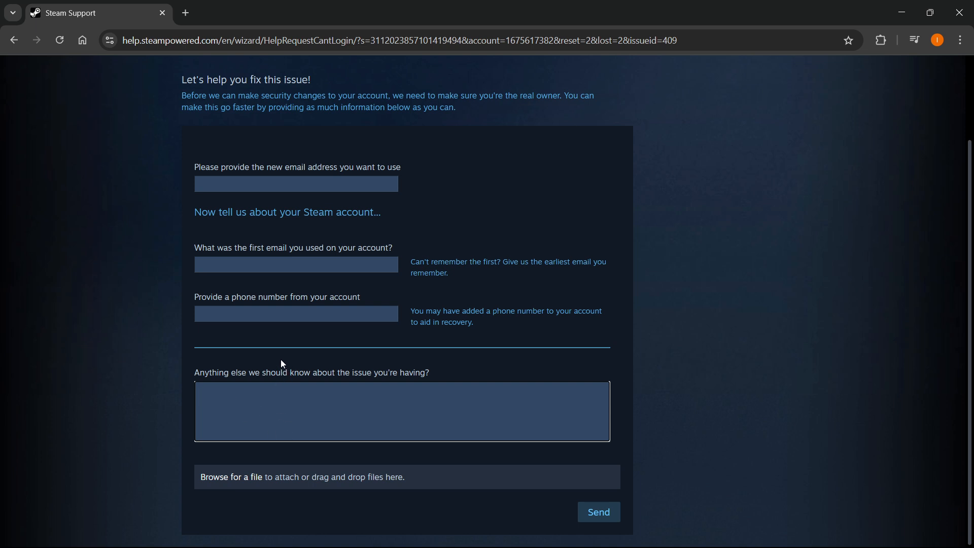
click(402, 411)
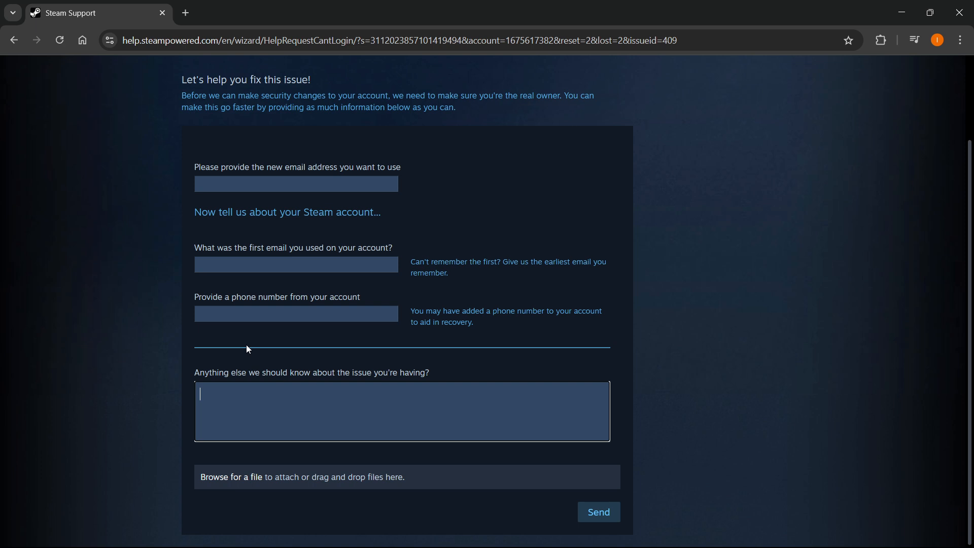
mouse_move(264, 388)
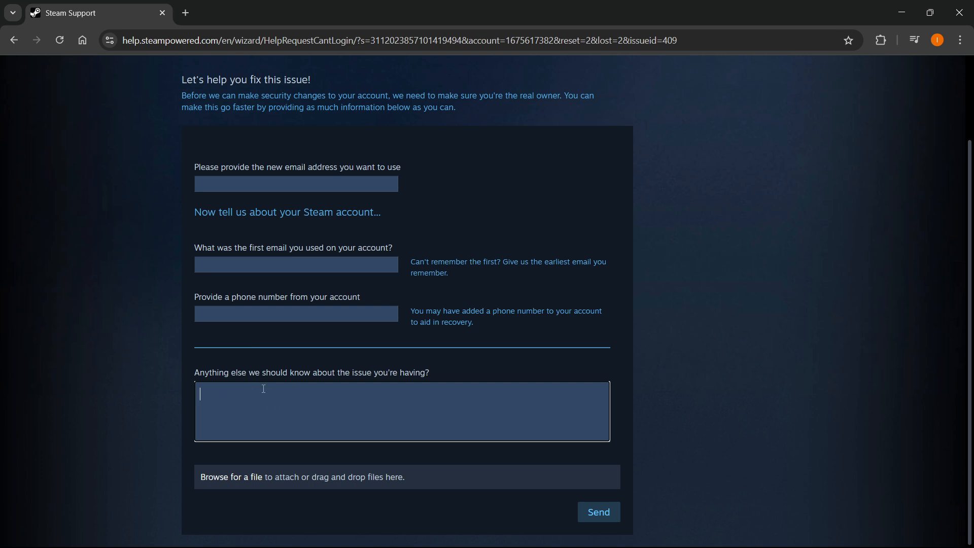
mouse_move(261, 489)
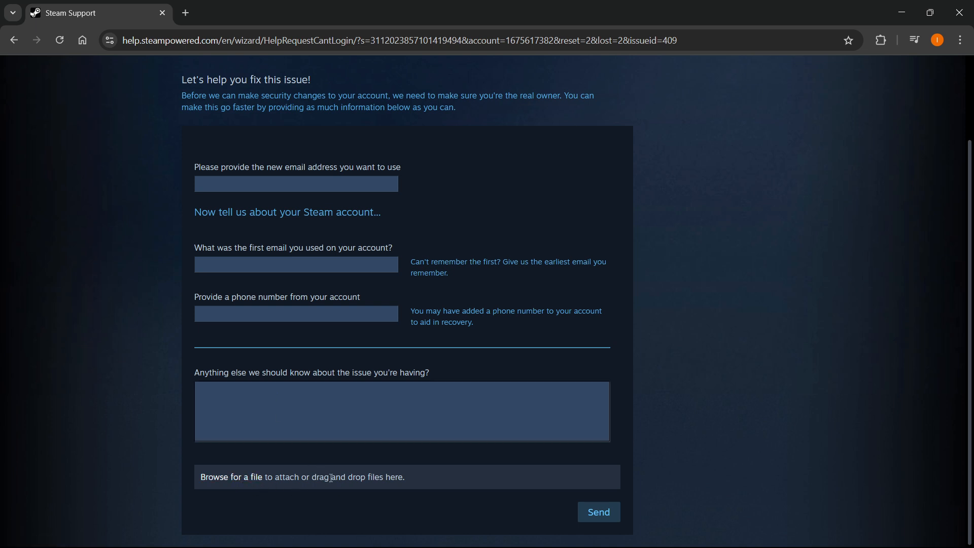
mouse_move(245, 480)
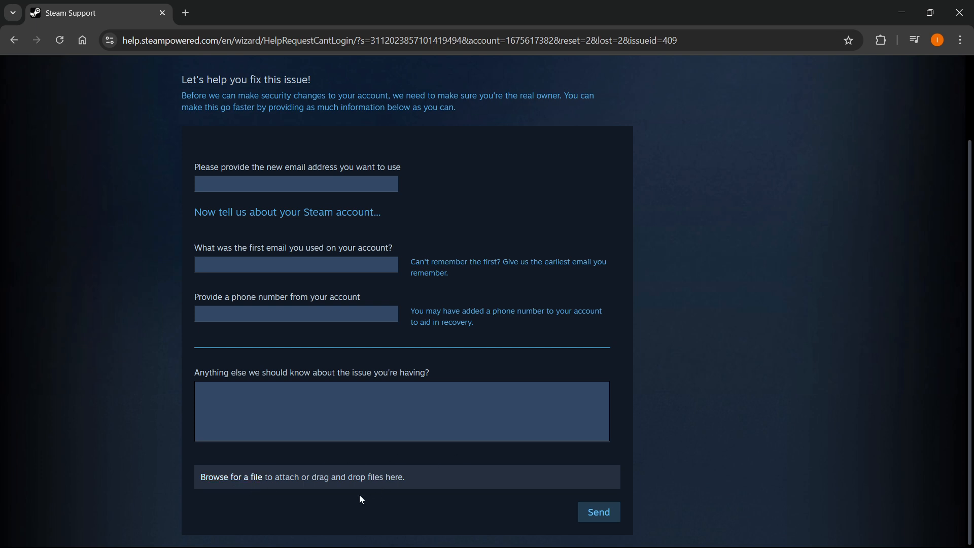
mouse_move(180, 189)
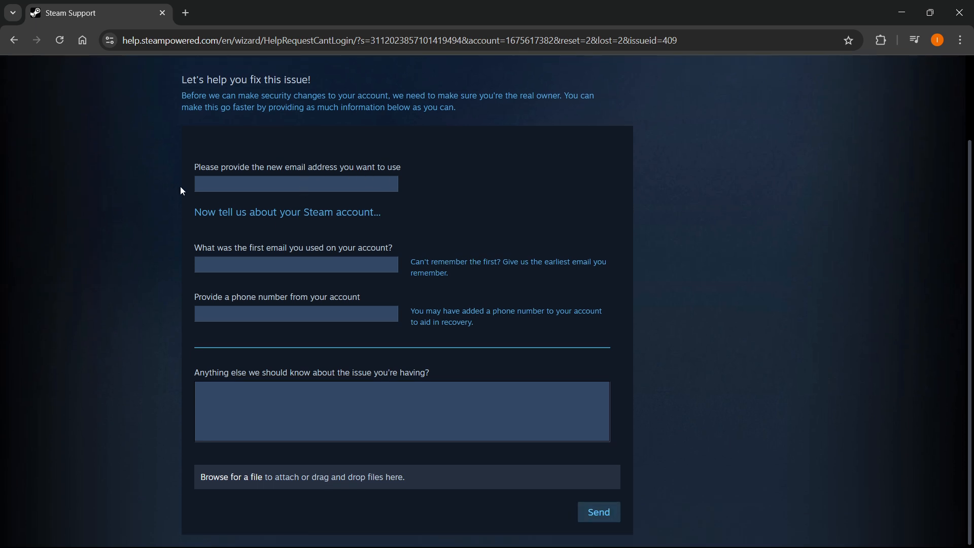
mouse_move(615, 492)
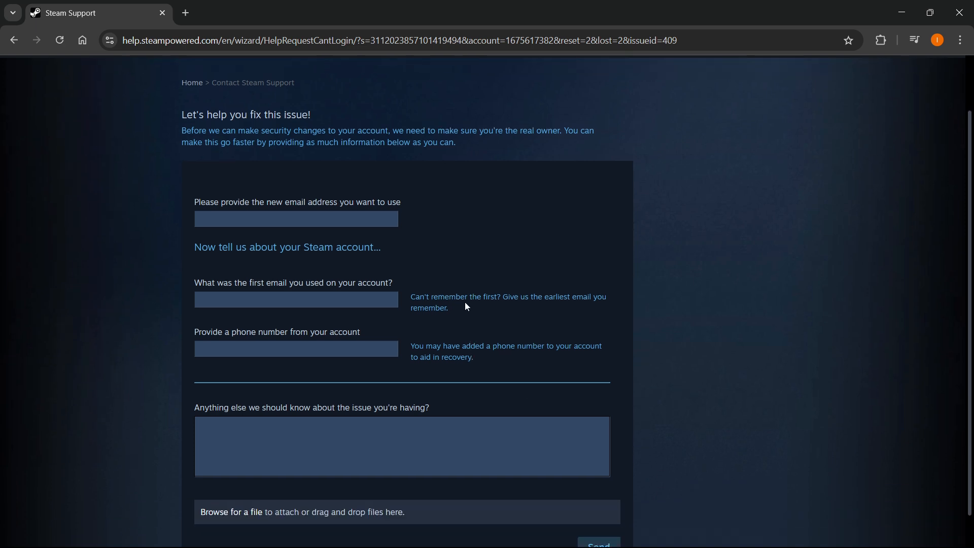
scroll(down, 3)
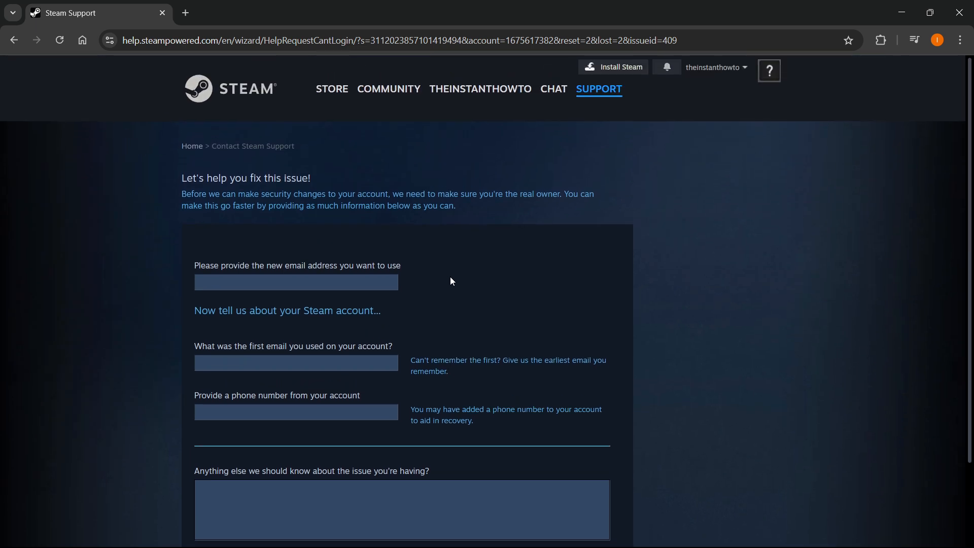
mouse_move(598, 201)
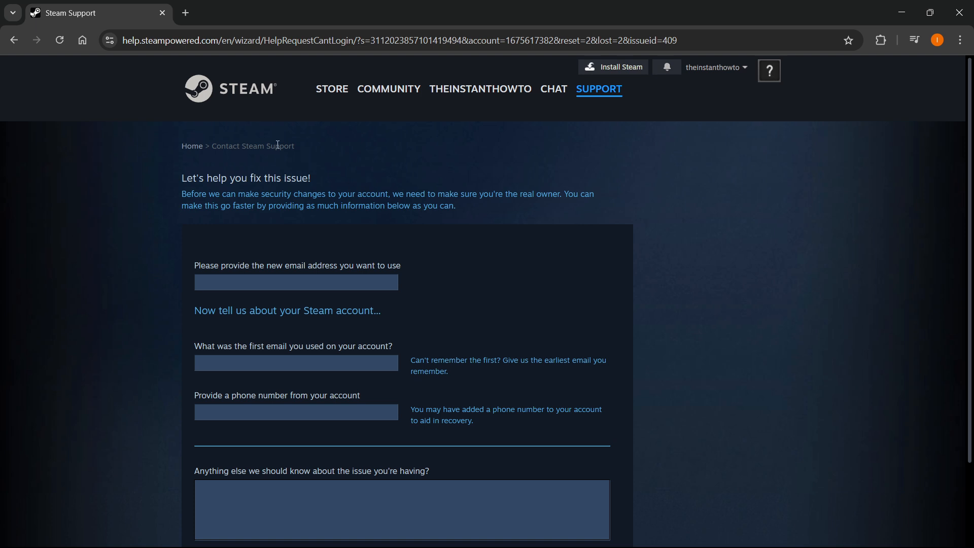
mouse_move(654, 243)
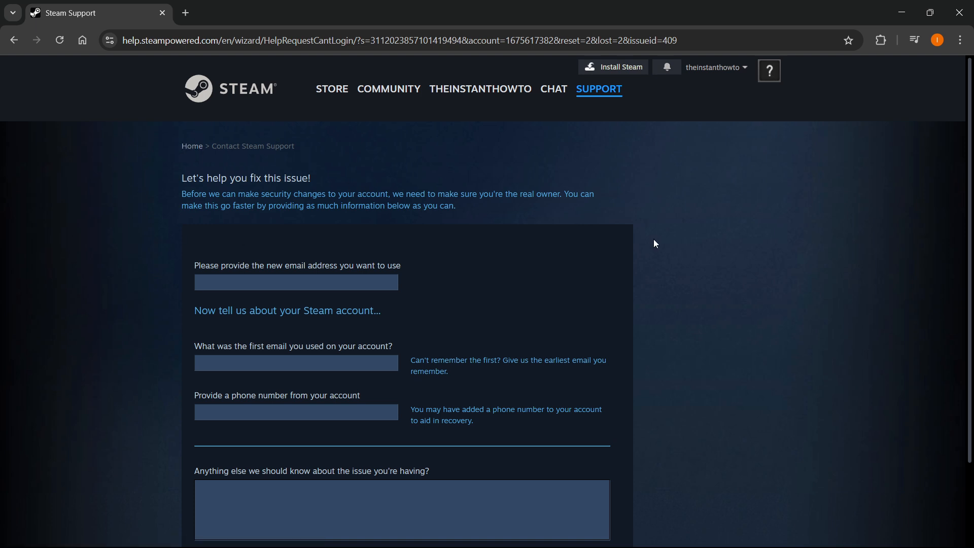